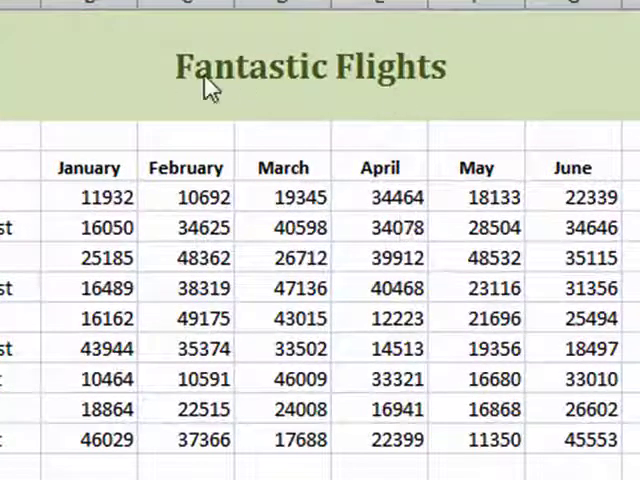
mouse_move(610, 156)
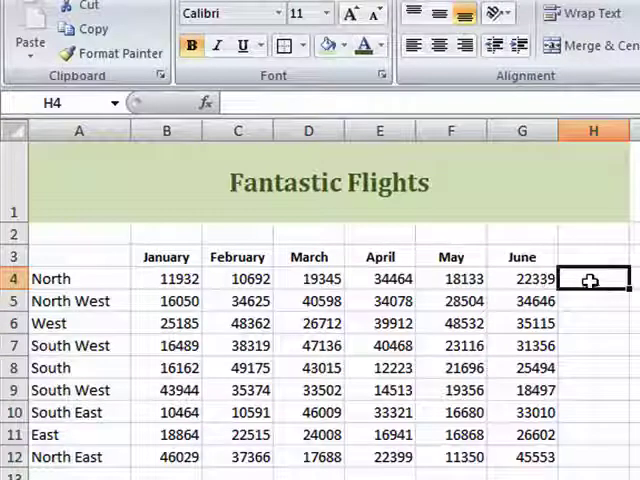
Step: AutoSum January–June totals into H4:H12 and verify the formulas in H5 and H10
left_click_drag(592, 278, 592, 456)
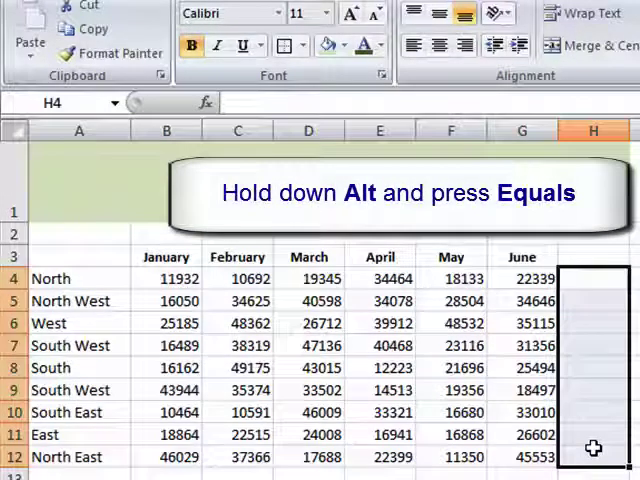
key("alt+=")
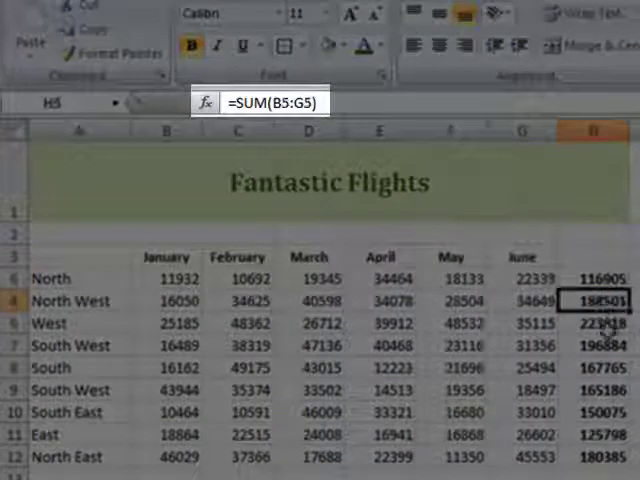
left_click(592, 344)
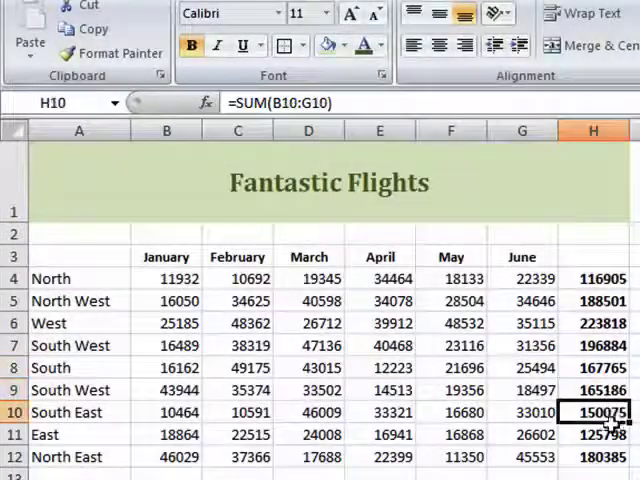
left_click(592, 456)
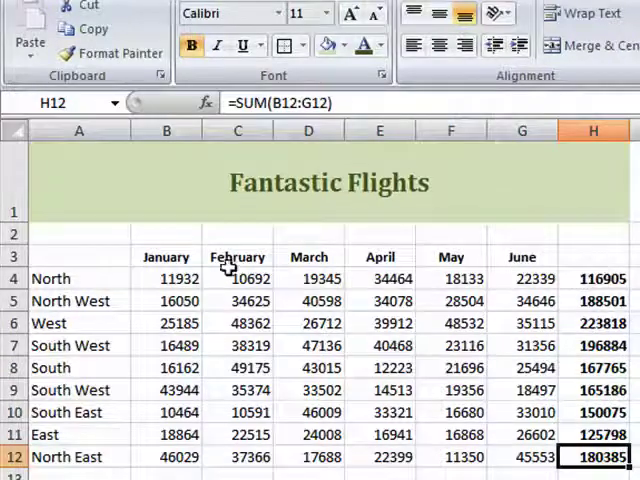
mouse_move(56, 280)
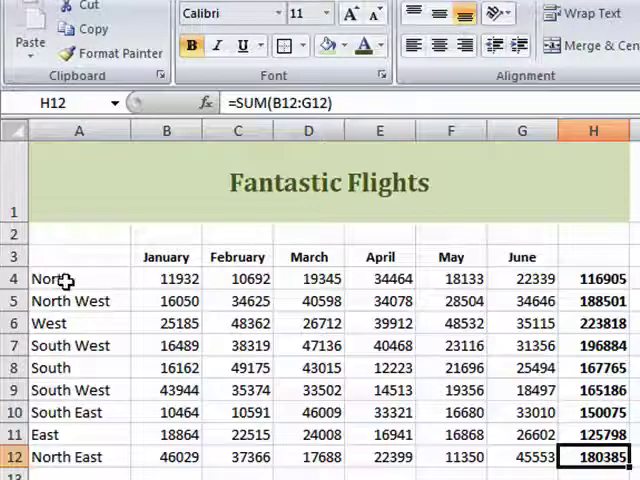
Step: Chart region names A4:A12 against totals H4:H12 on a new chart sheet
left_click_drag(78, 278, 78, 456)
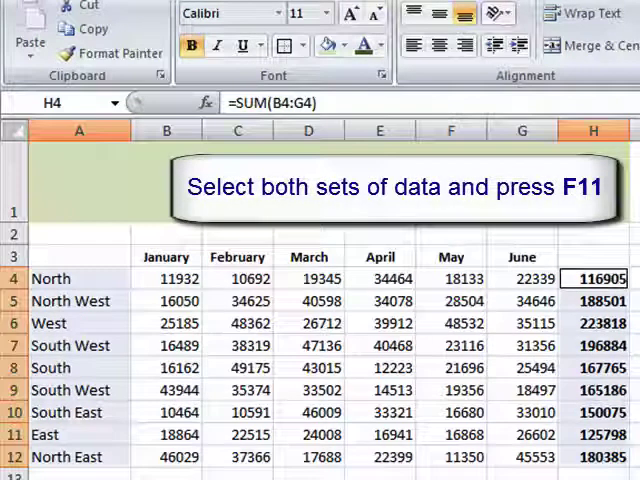
key("f11")
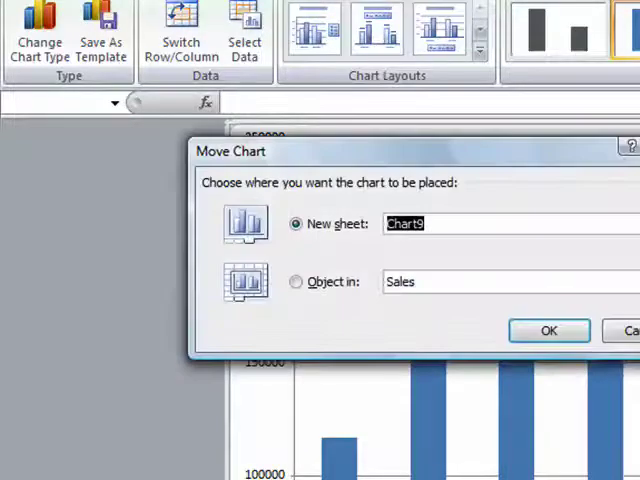
Step: Move the chart to be an embedded object in the Sales worksheet
left_click(296, 282)
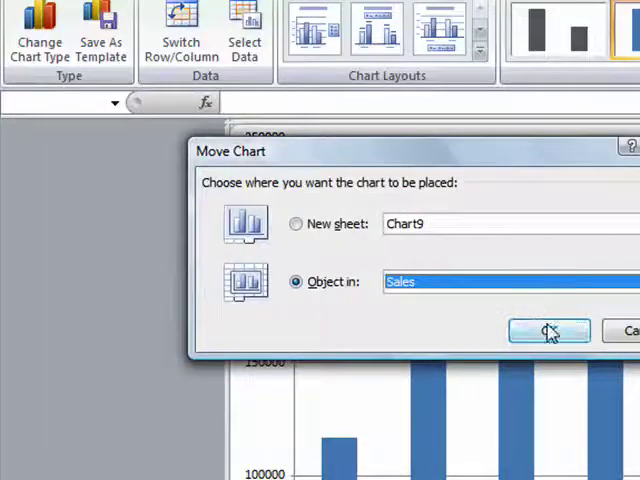
left_click(548, 332)
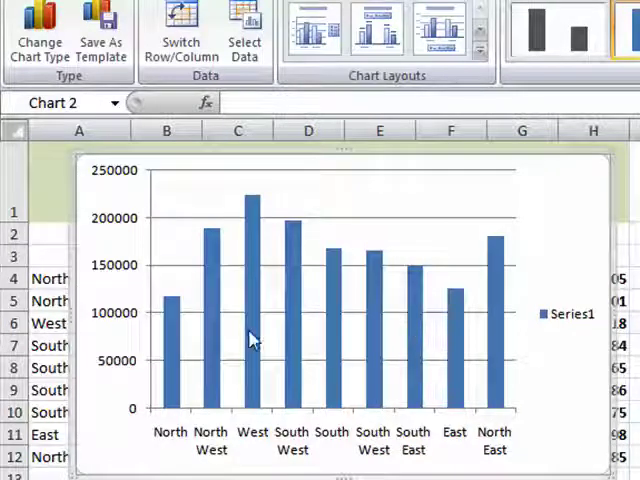
mouse_move(168, 344)
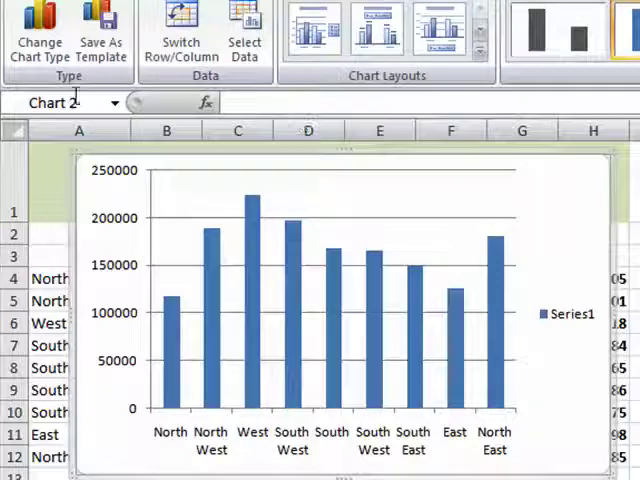
Step: Choose the Clustered Bar type for the regional totals chart
left_click(40, 30)
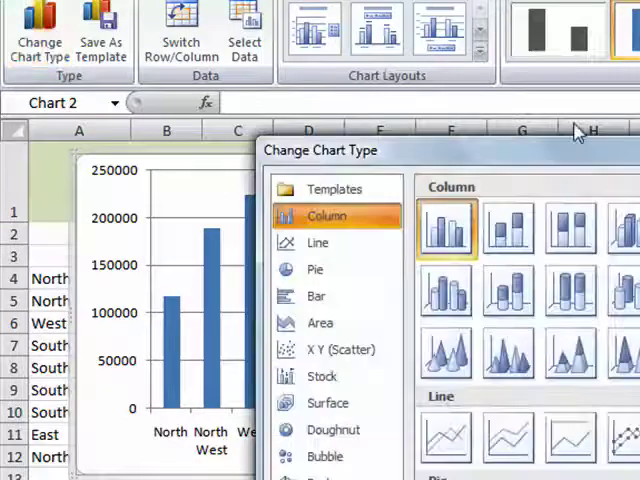
scroll("down", 3)
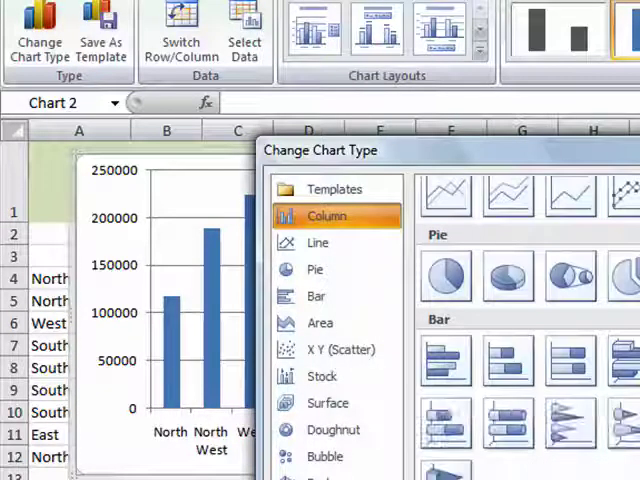
left_click(316, 296)
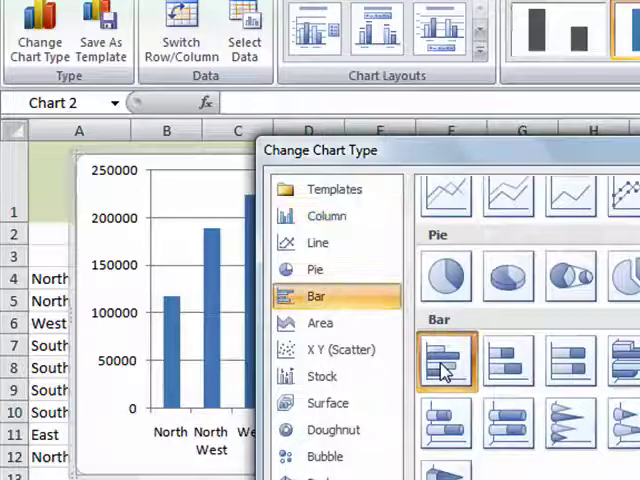